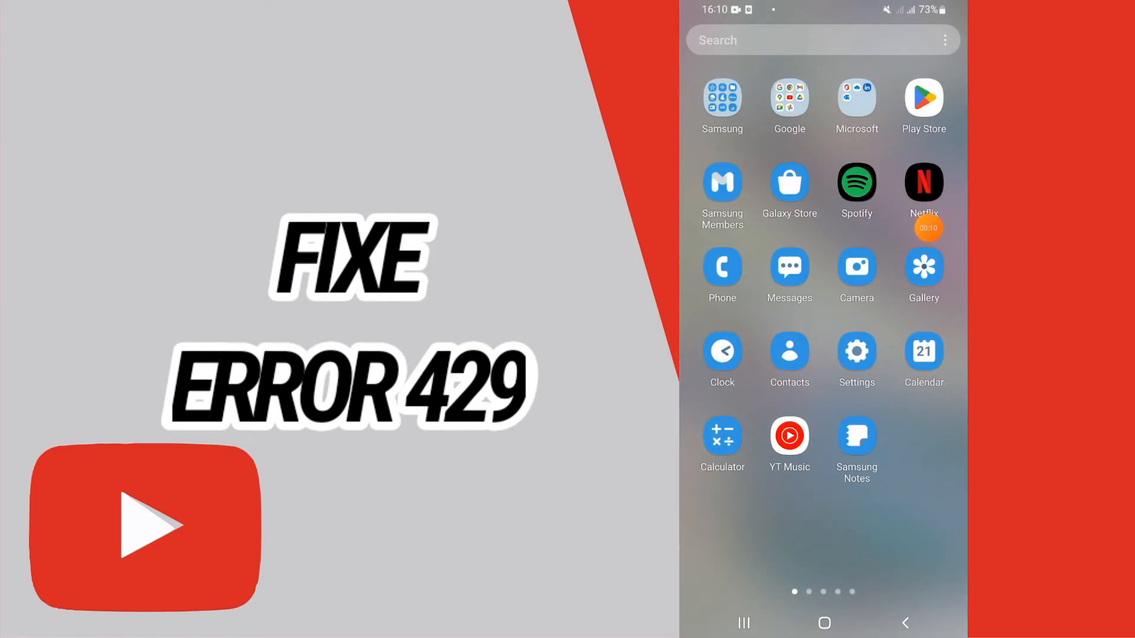
# Step: Launch the Settings app from the Android home screen
pyautogui.click(856, 350)
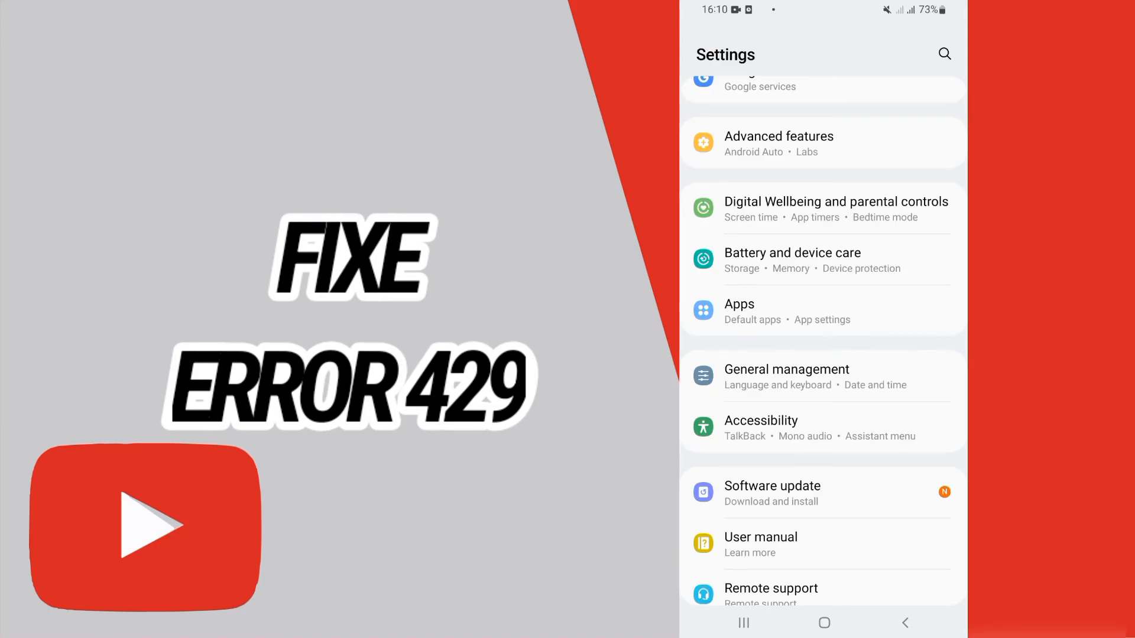
# Step: Open Apps, scroll down the installed apps list, and open YouTube's details
pyautogui.click(739, 303)
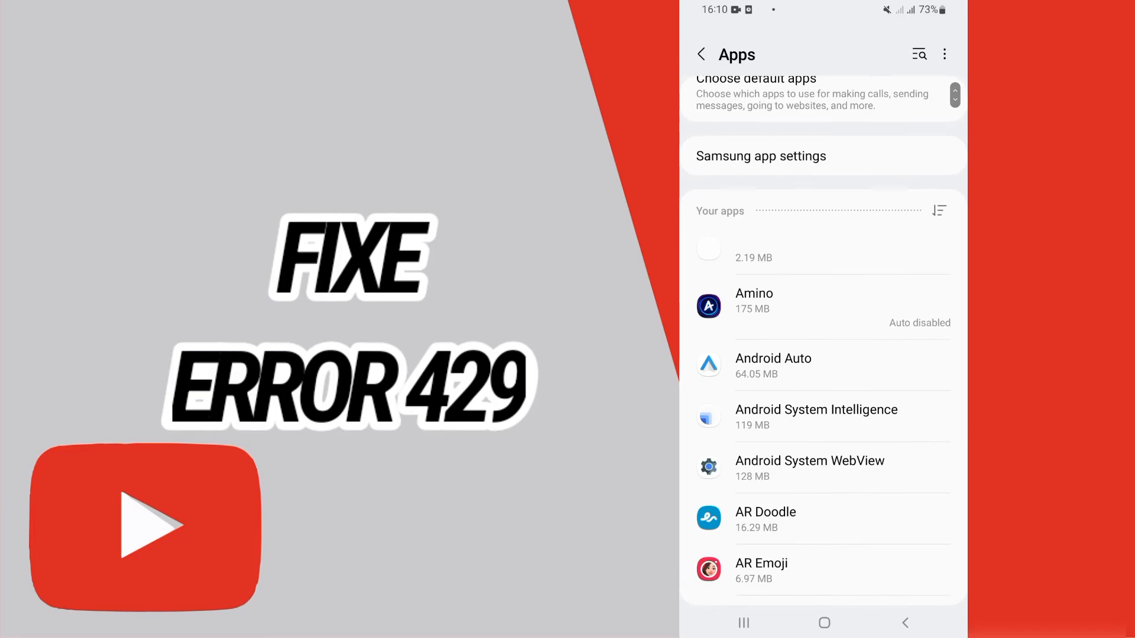
pyautogui.scroll(-3)
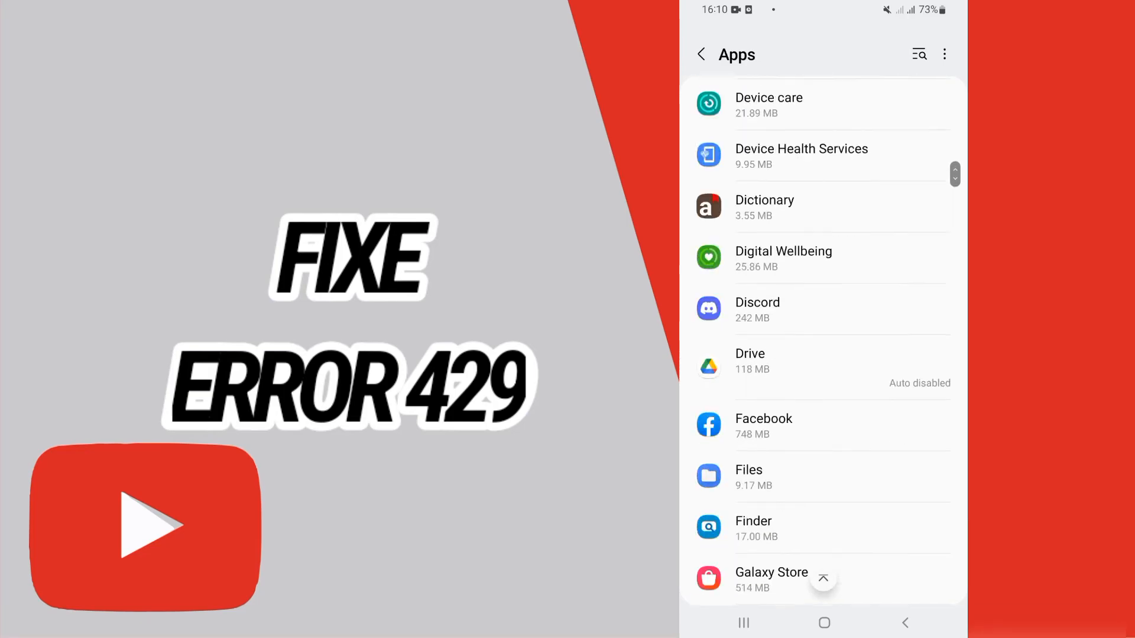
pyautogui.scroll(-3)
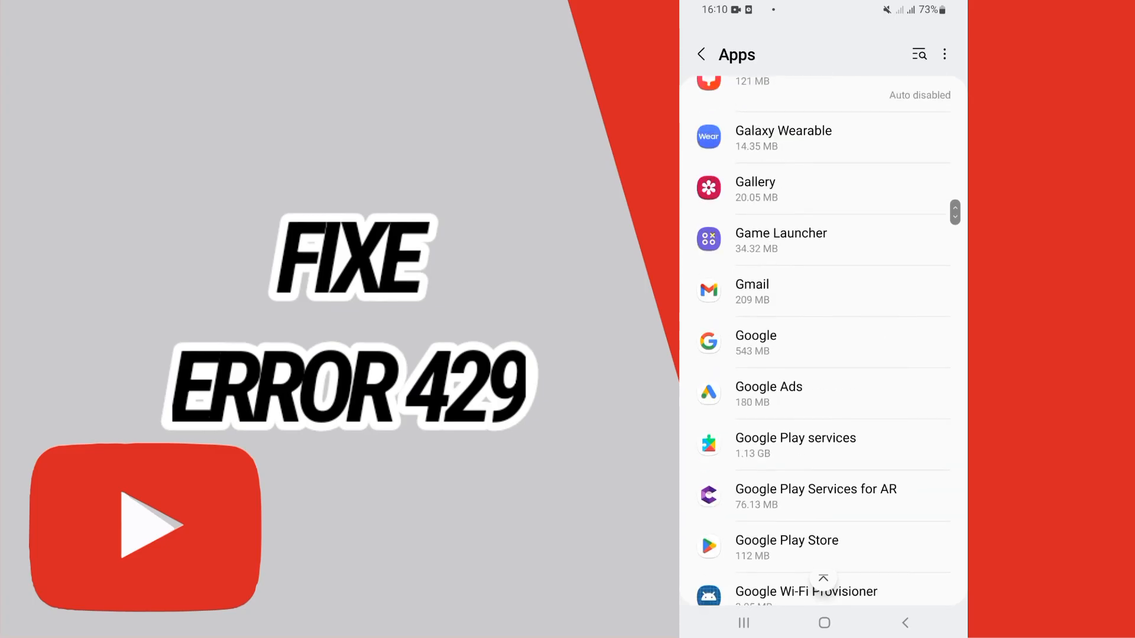
pyautogui.scroll(-3)
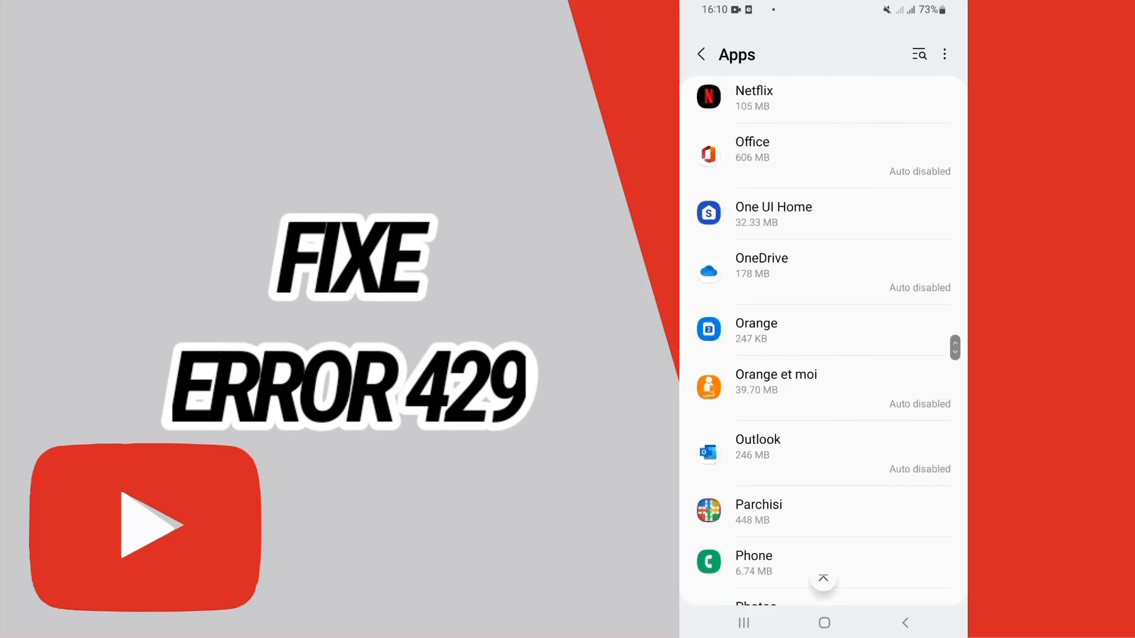
pyautogui.scroll(-3)
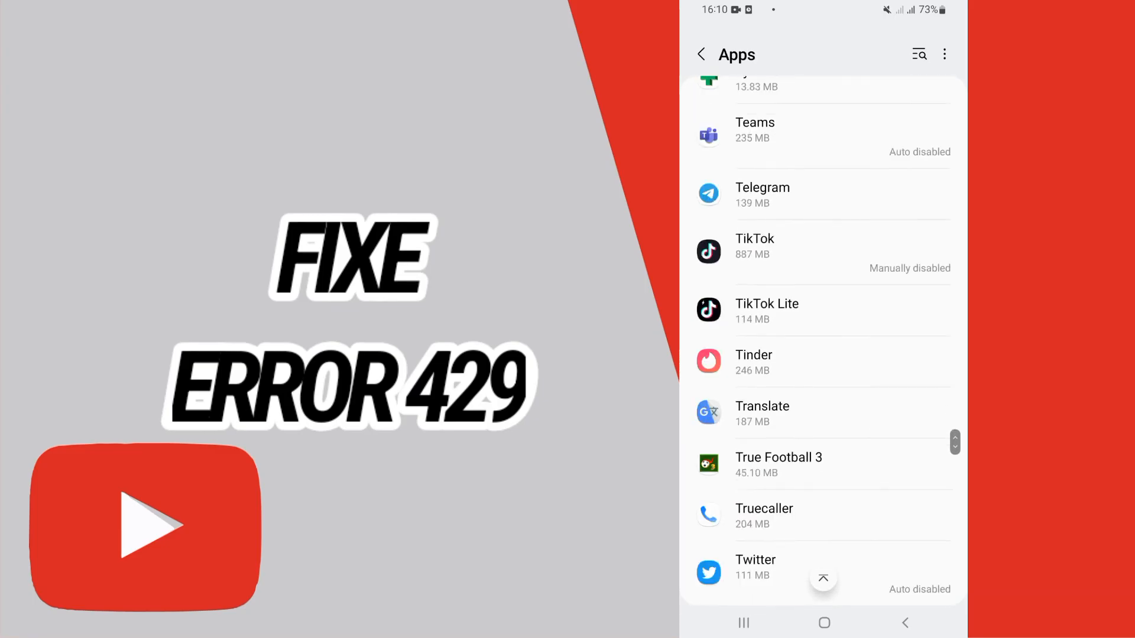
pyautogui.scroll(-3)
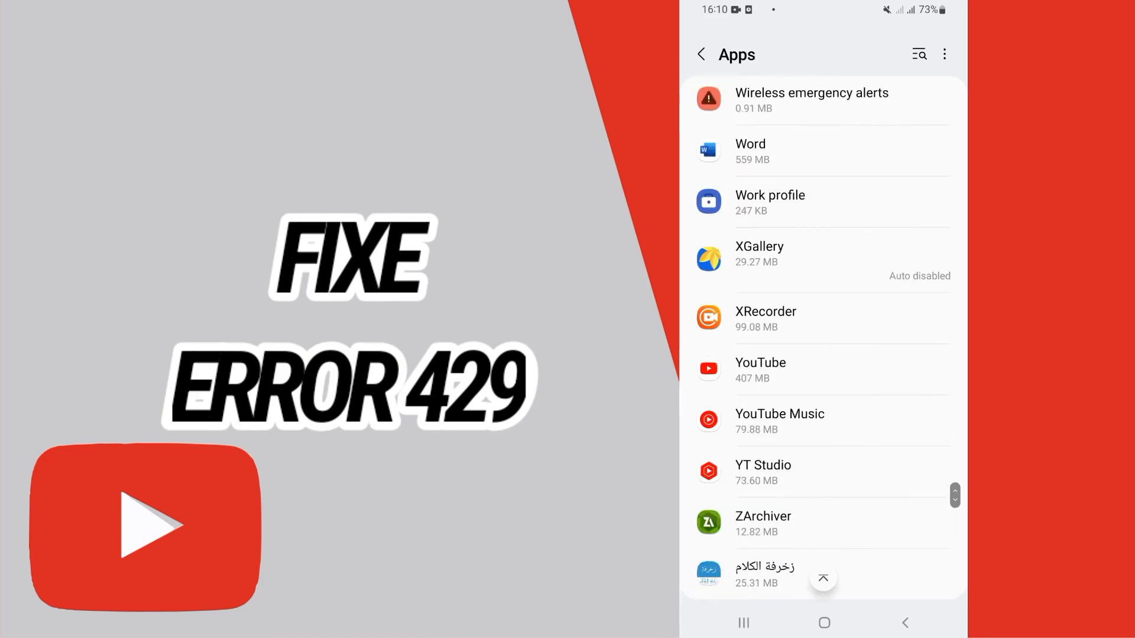
pyautogui.click(760, 362)
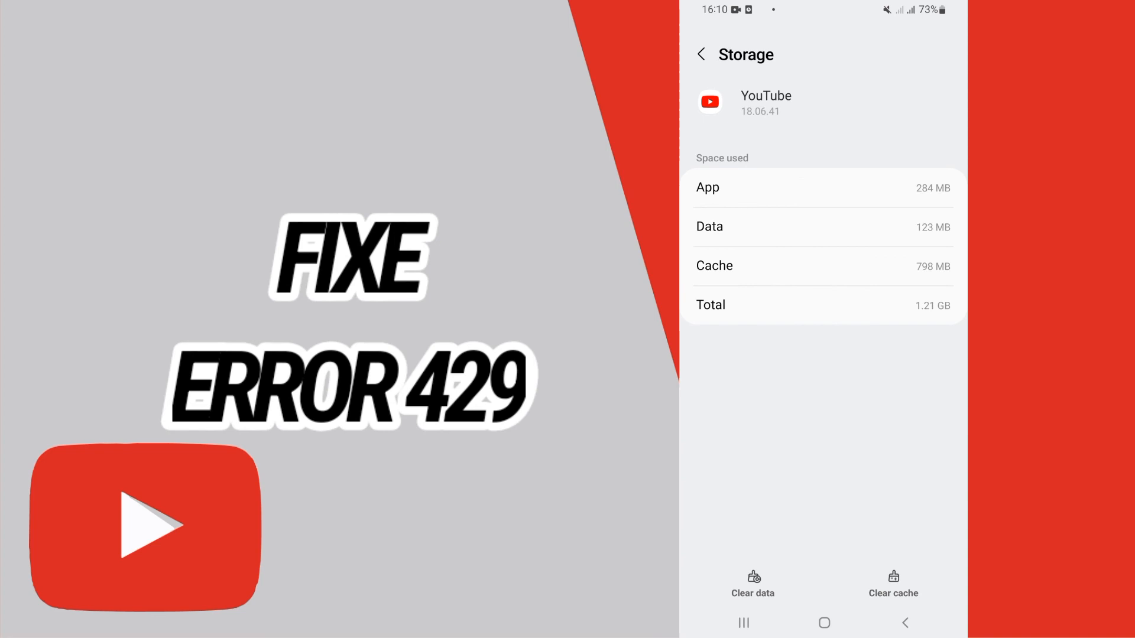
# Step: Clear YouTube's data, force stop YouTube, and return to the home screen
pyautogui.click(752, 585)
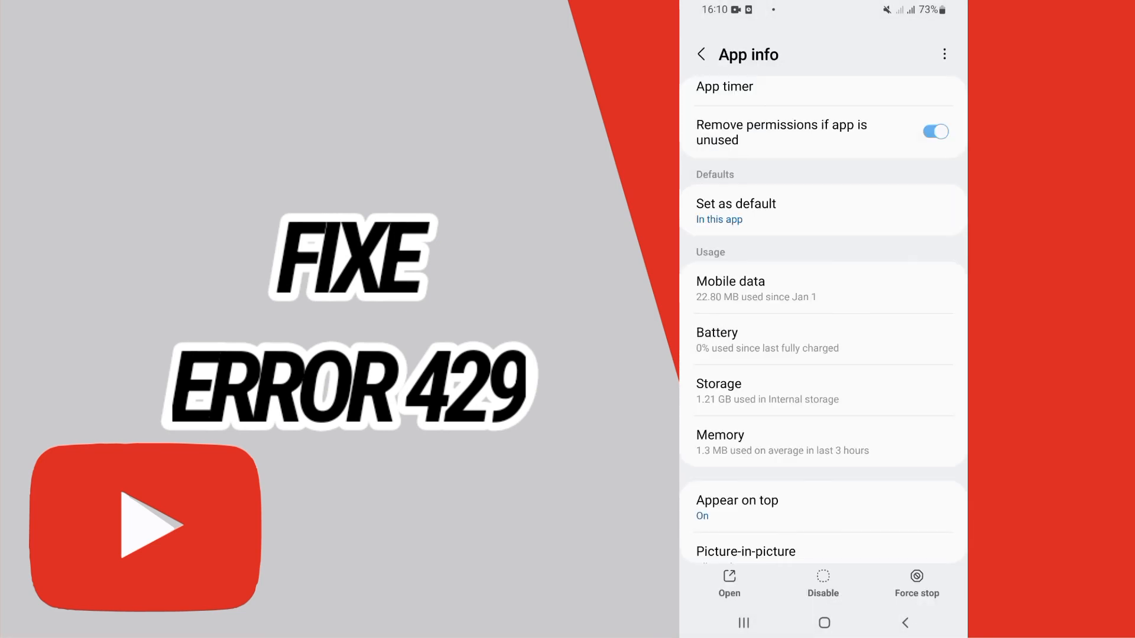
pyautogui.click(823, 623)
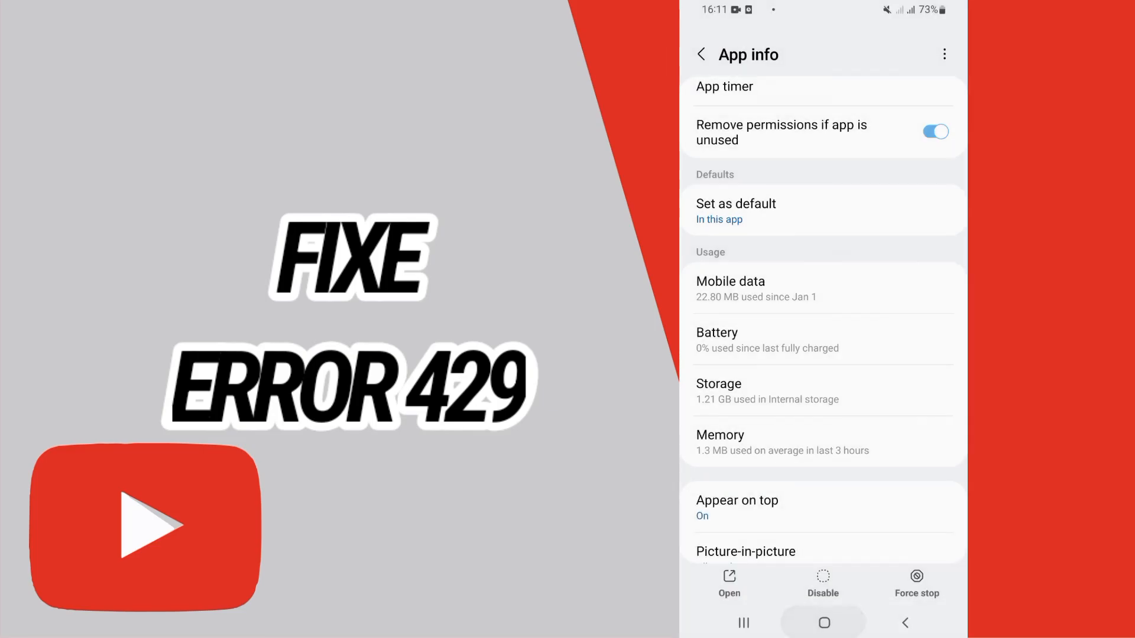
pyautogui.click(823, 622)
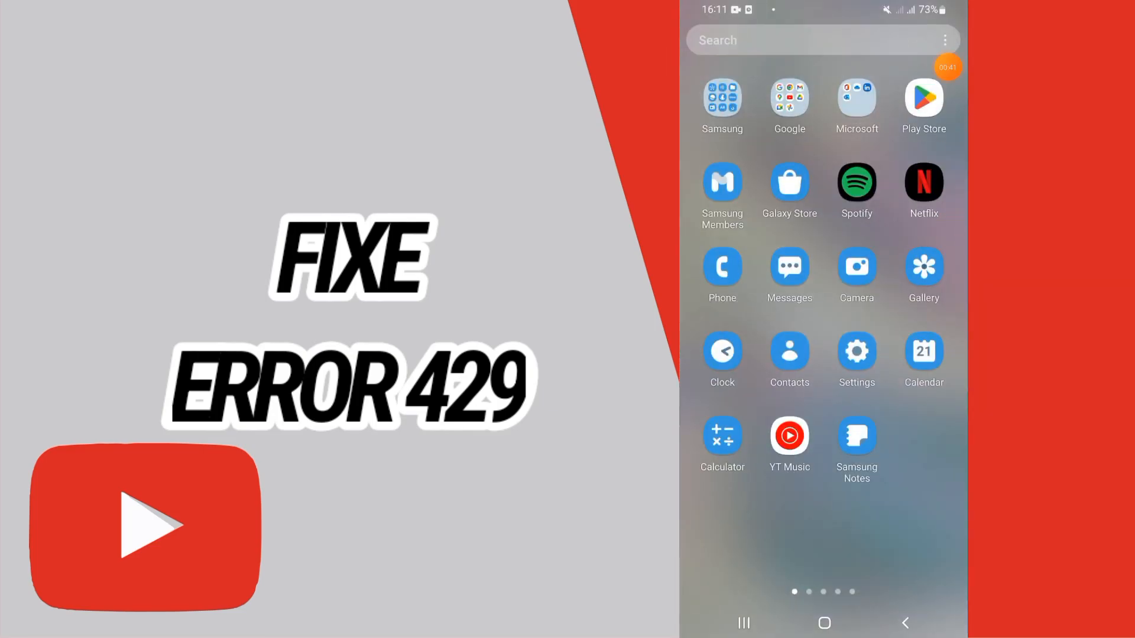